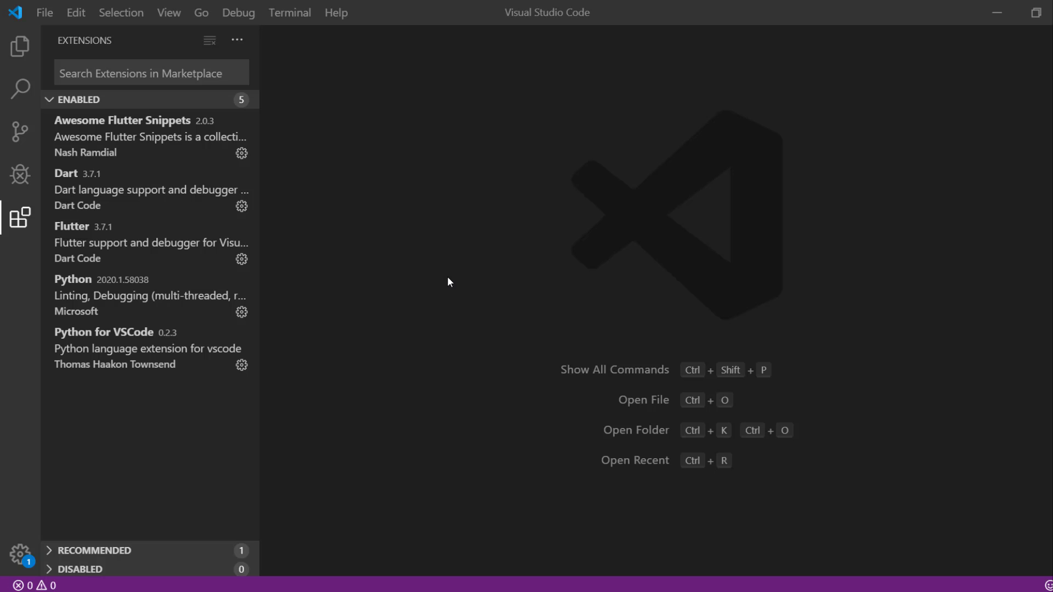
mouse_move(282, 284)
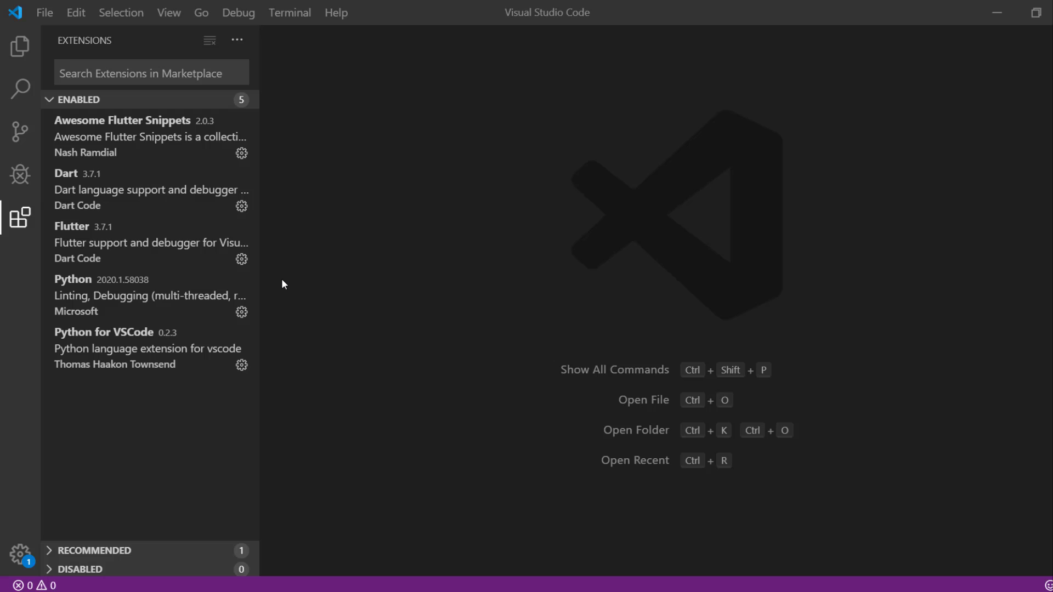
mouse_move(124, 197)
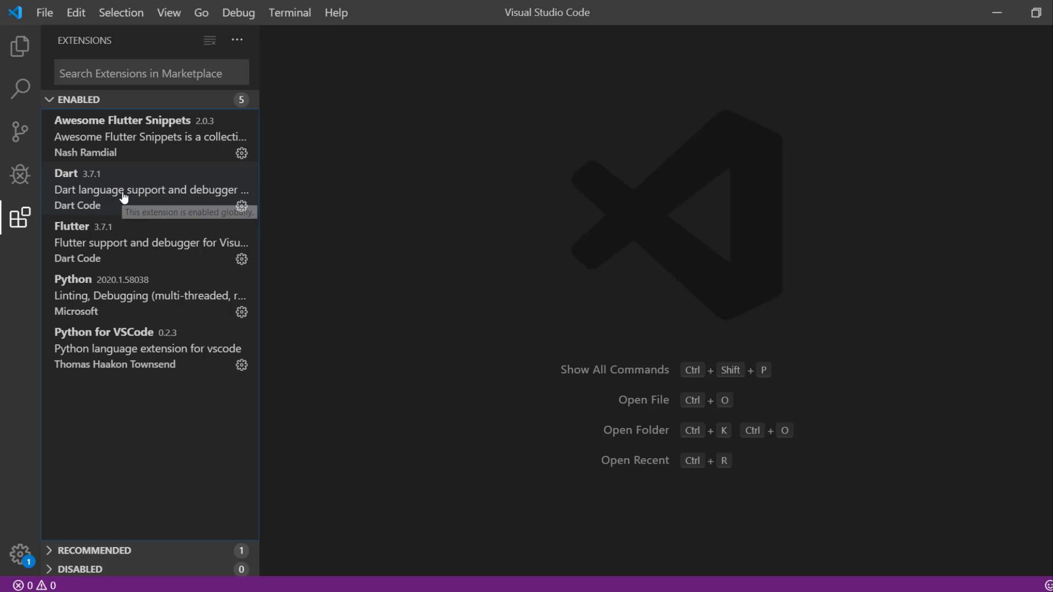
Step: View the Dart extension's details in the Extensions sidebar and scroll through them
left_click(122, 189)
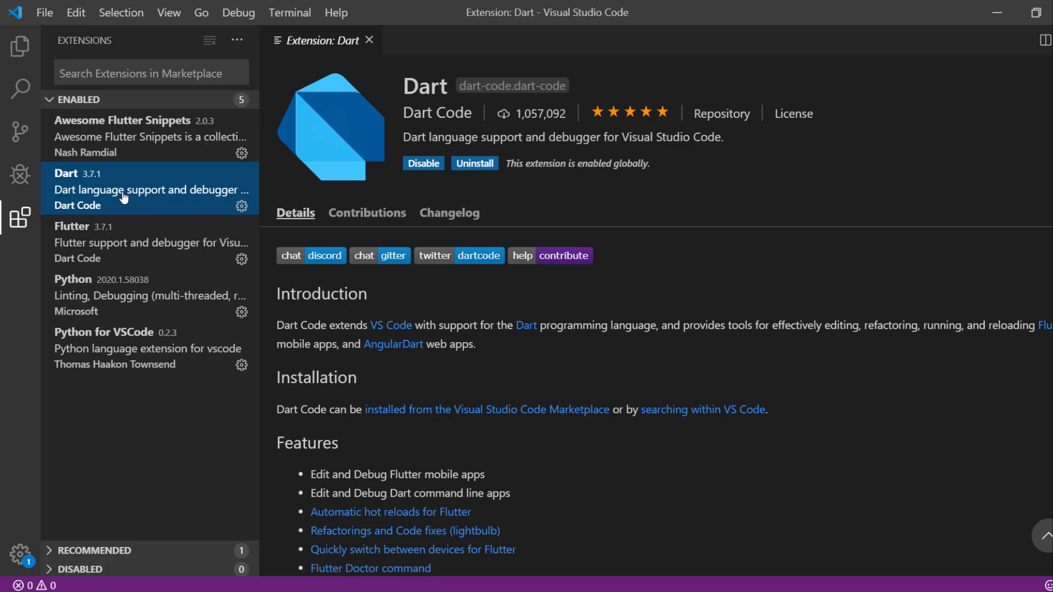
mouse_move(121, 285)
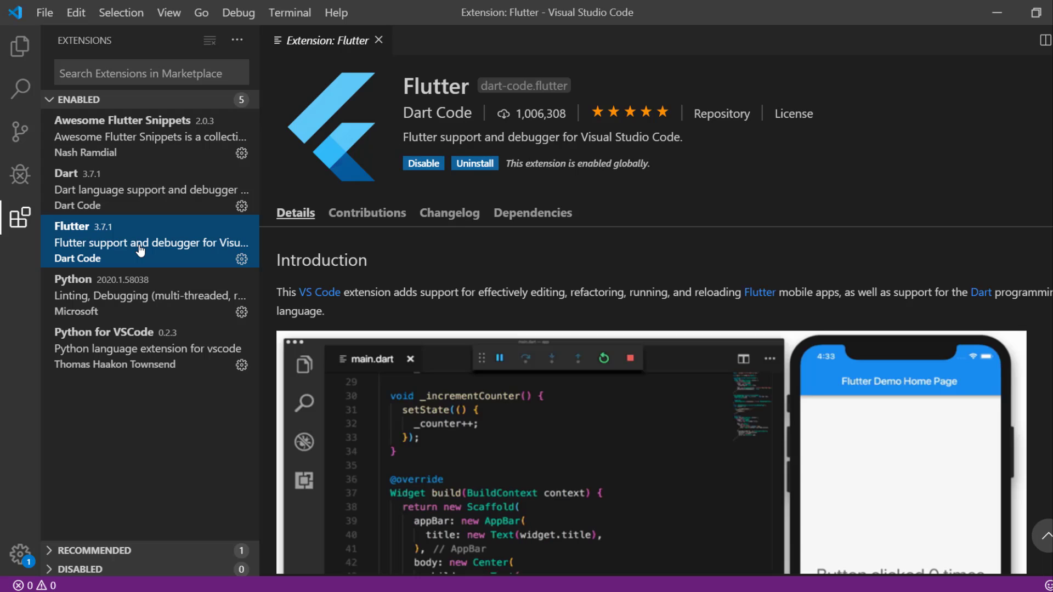
mouse_move(395, 325)
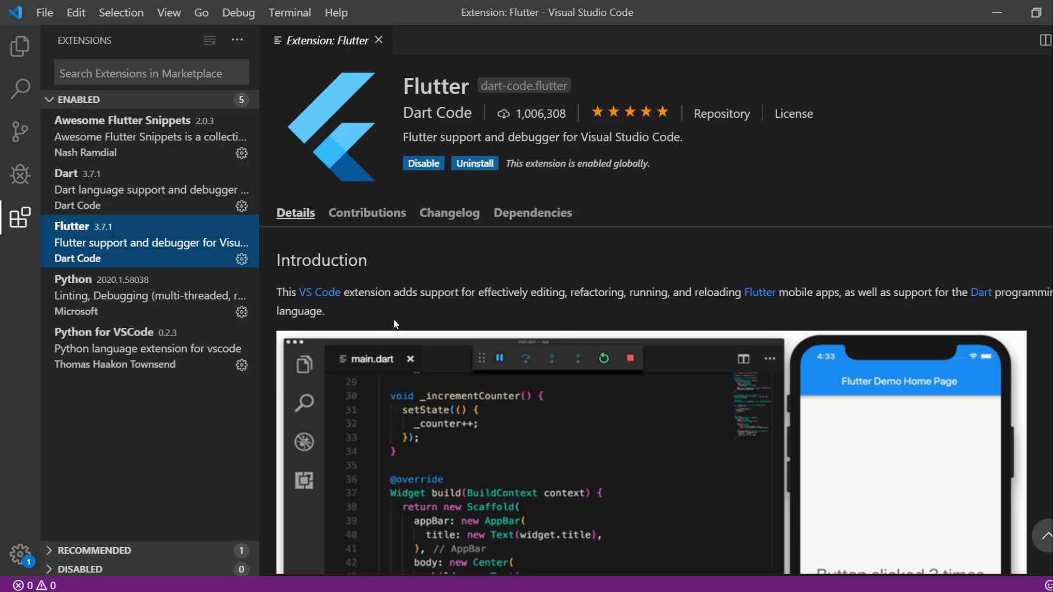
scroll("down", 3)
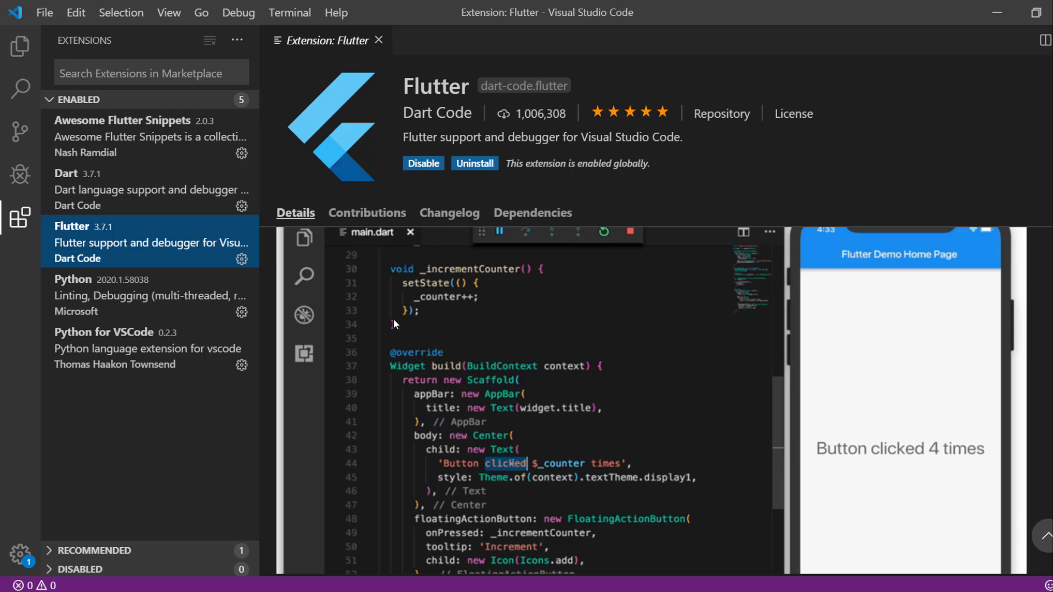
scroll("down", 3)
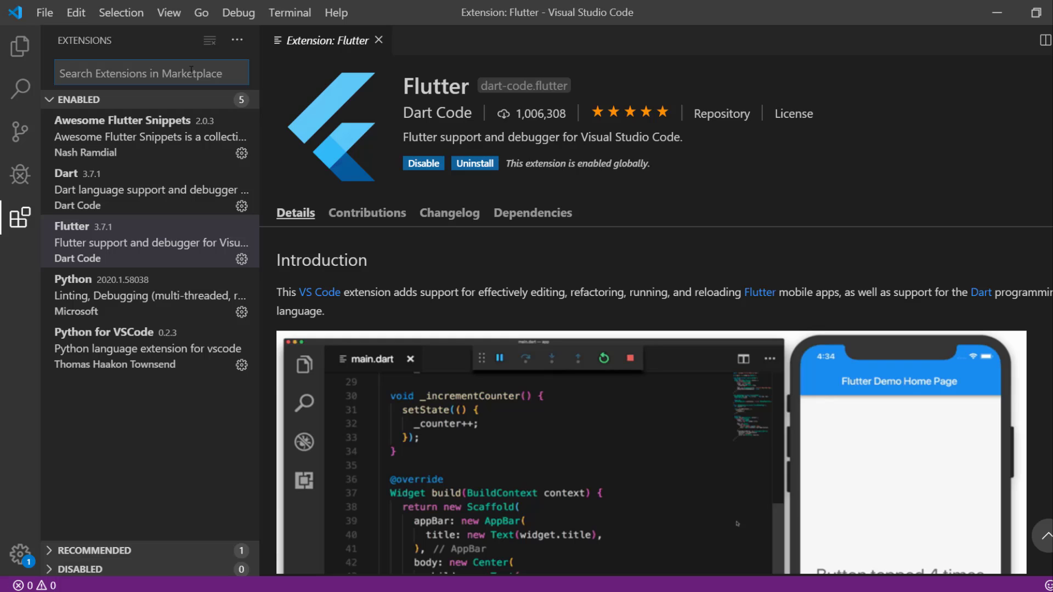
Step: Search the Marketplace for 'all autocomplete' and install the All Autocomplete extension
type("all autoco")
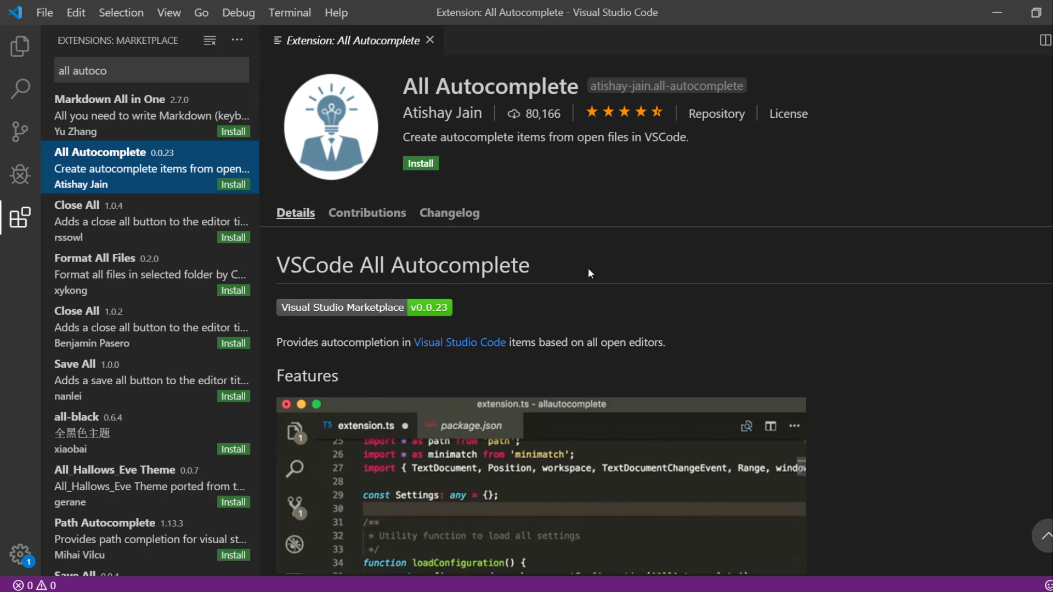
mouse_move(594, 265)
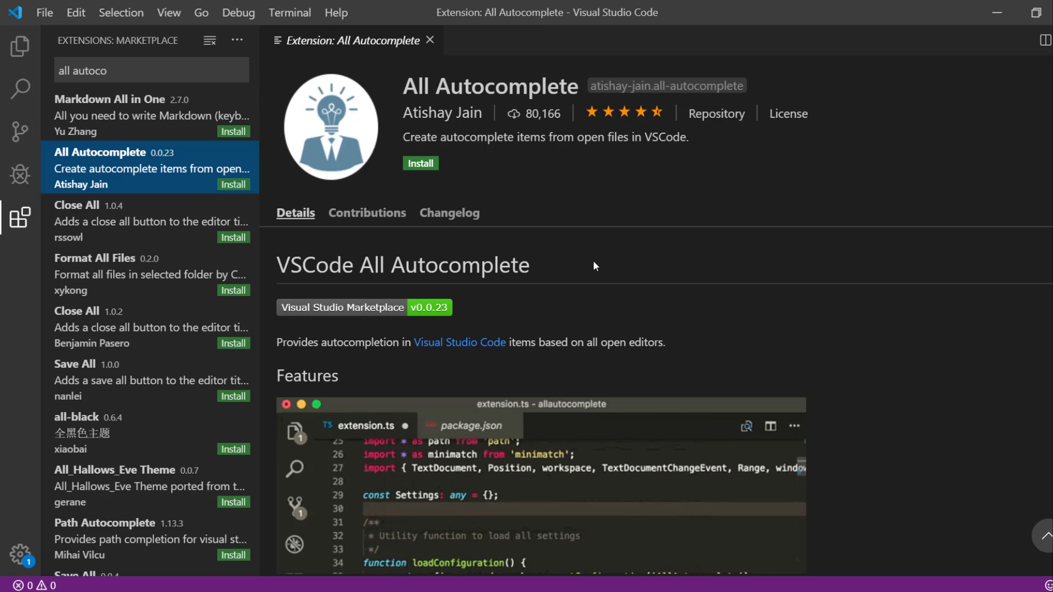
type("s")
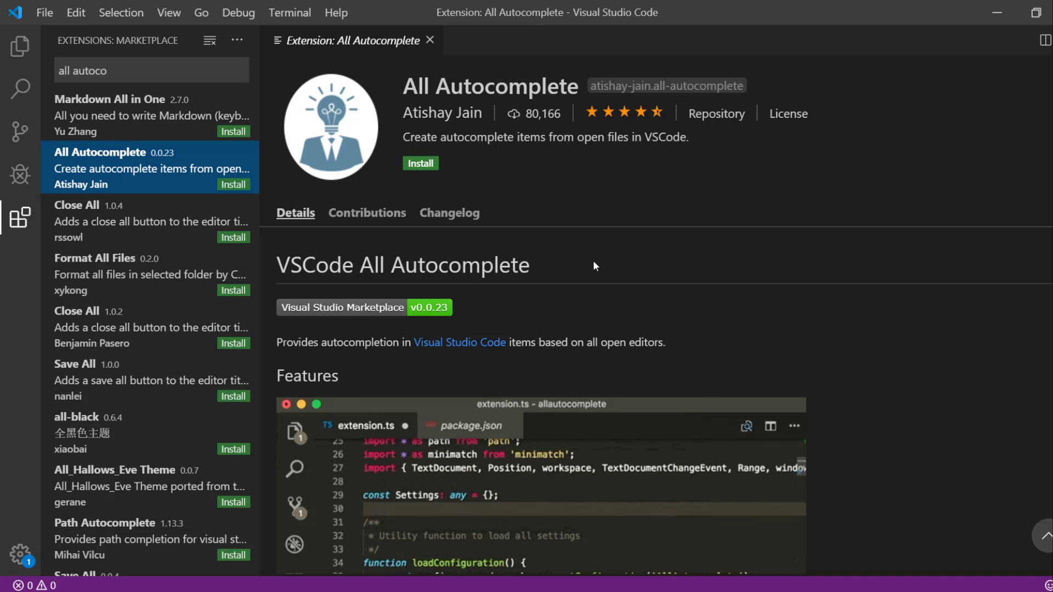
type("s")
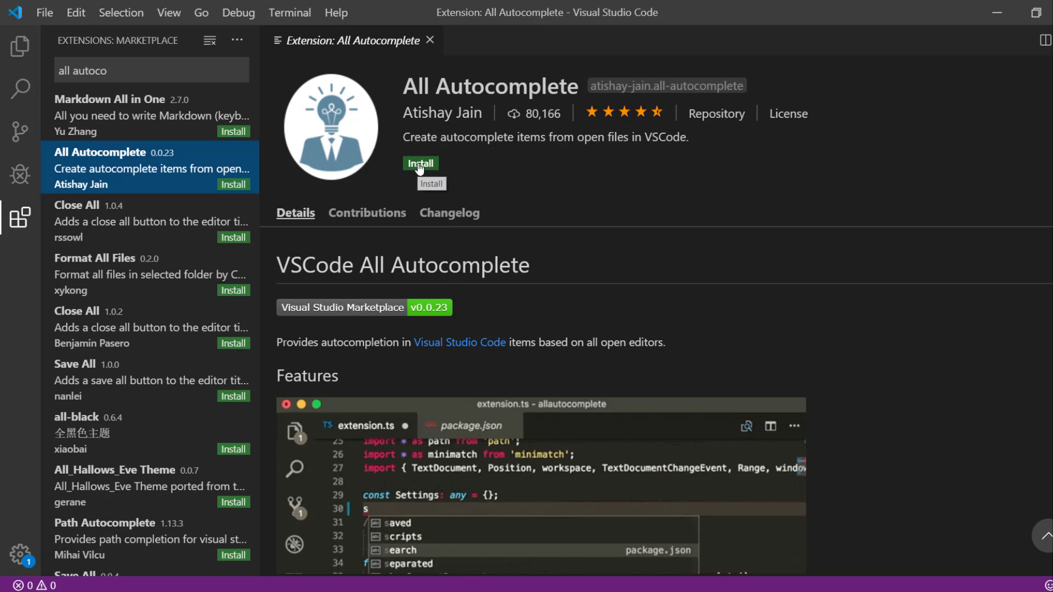
left_click(420, 163)
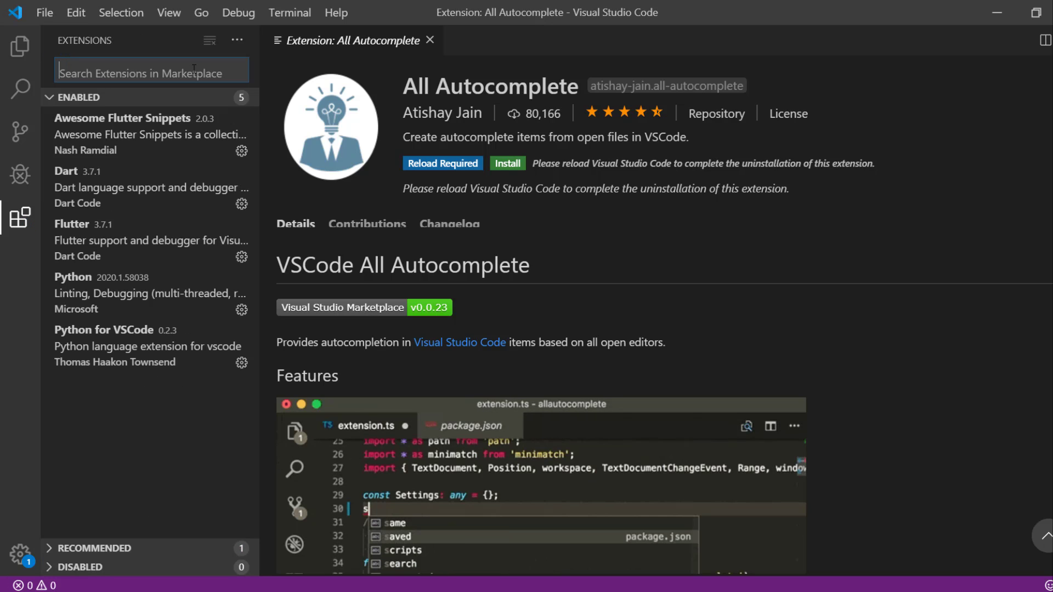
Step: Search 'bookmarks', install the Bookmarks extension by Alessandro Fragnani, then start File > Open Folder
type("b")
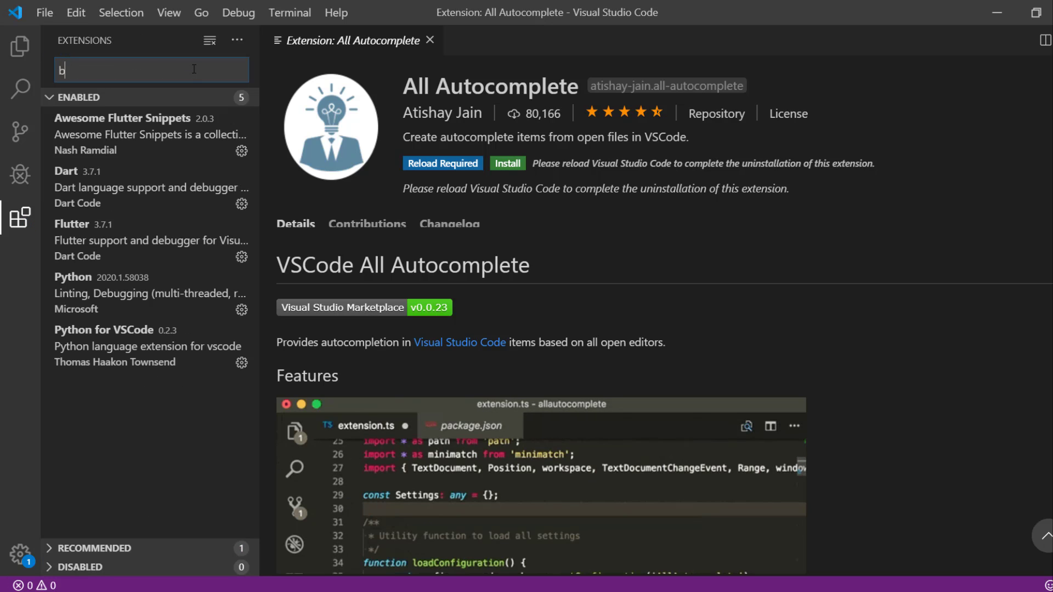
type("ookmarks")
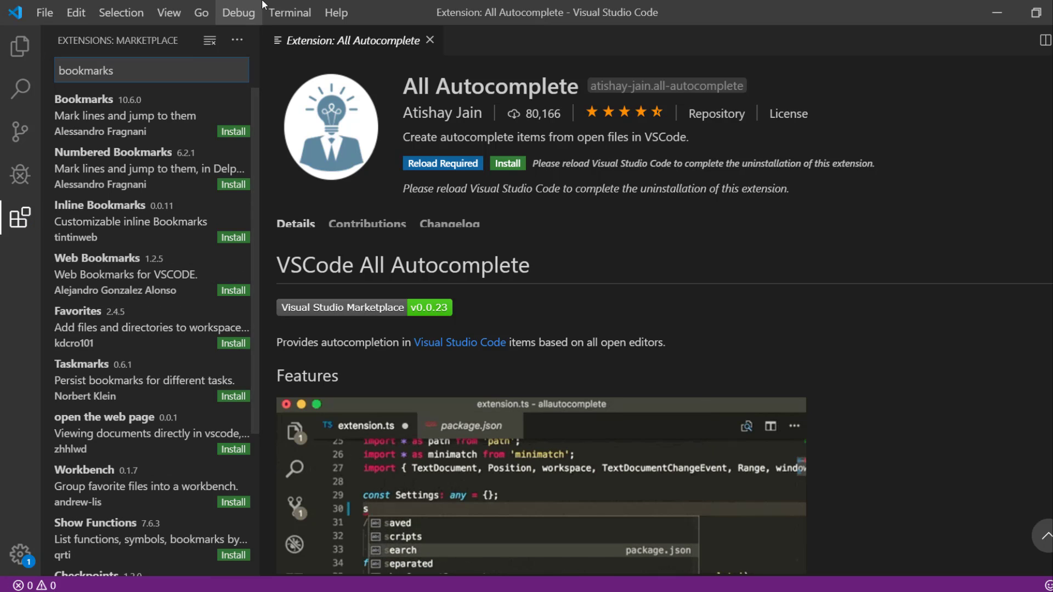
left_click(124, 115)
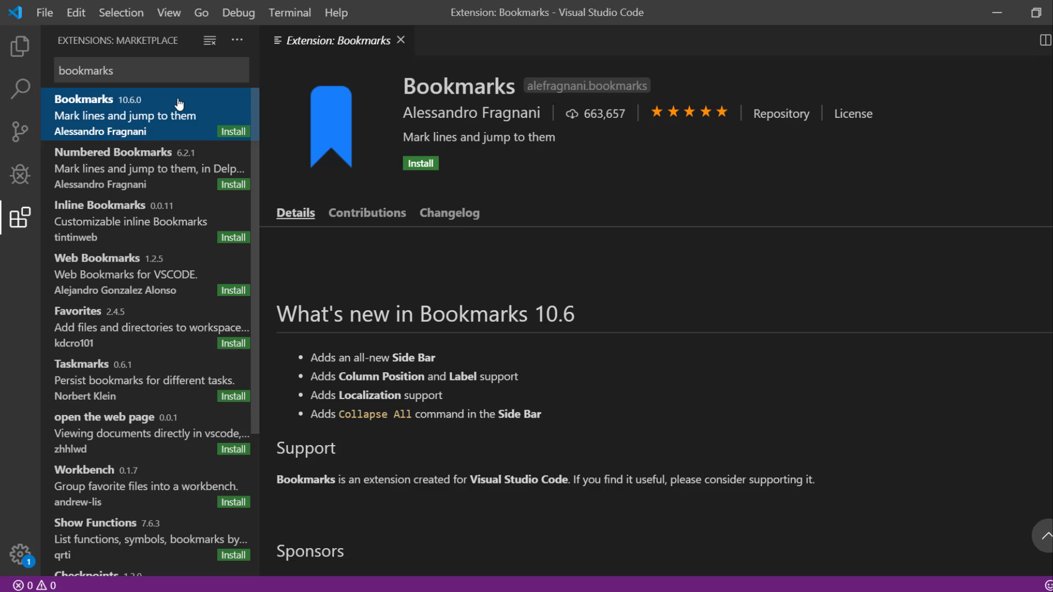
left_click(420, 163)
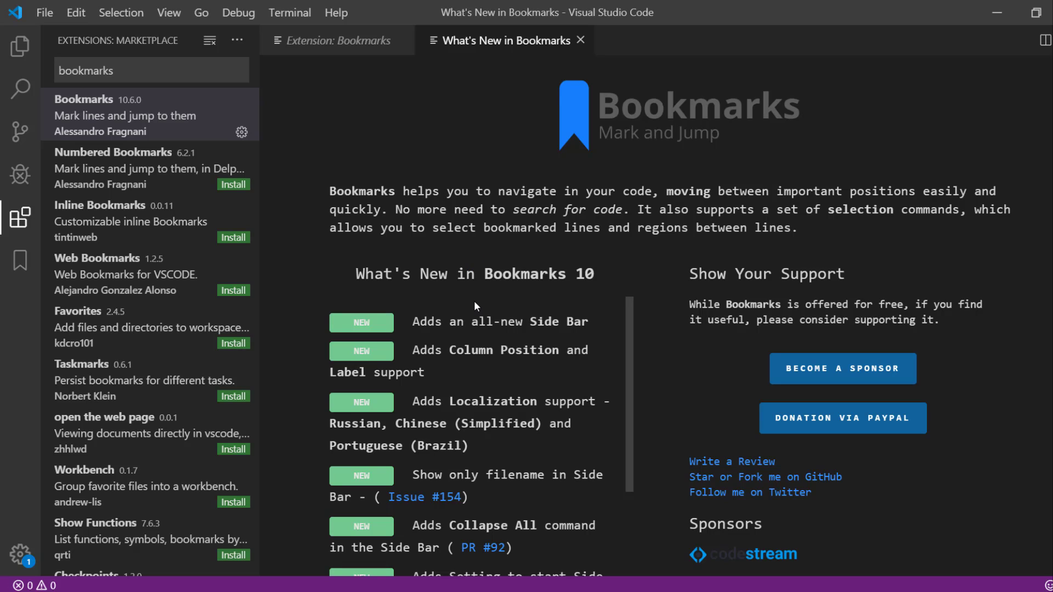
mouse_move(385, 348)
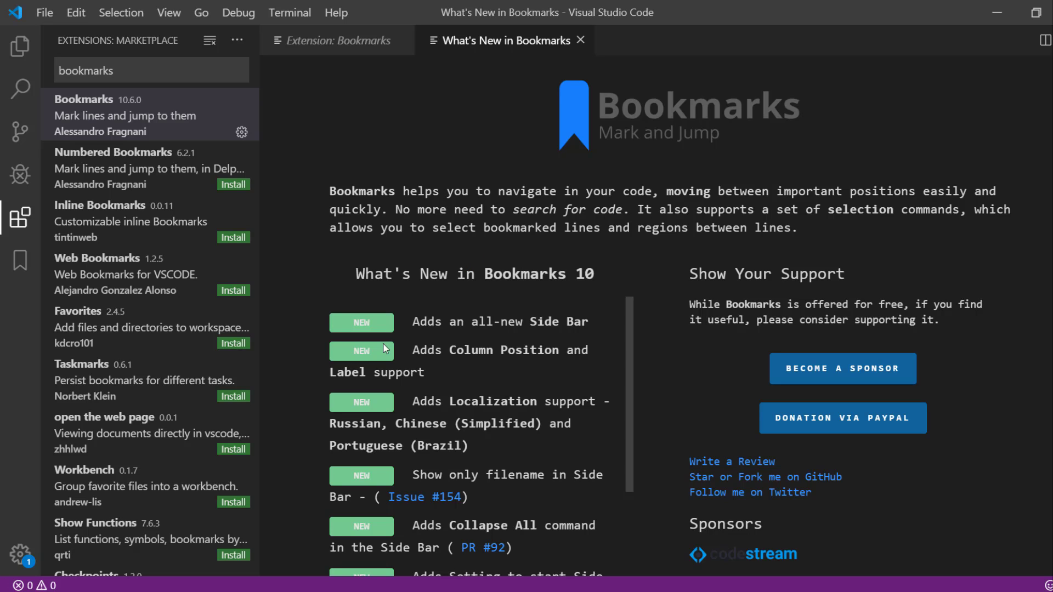
left_click(44, 12)
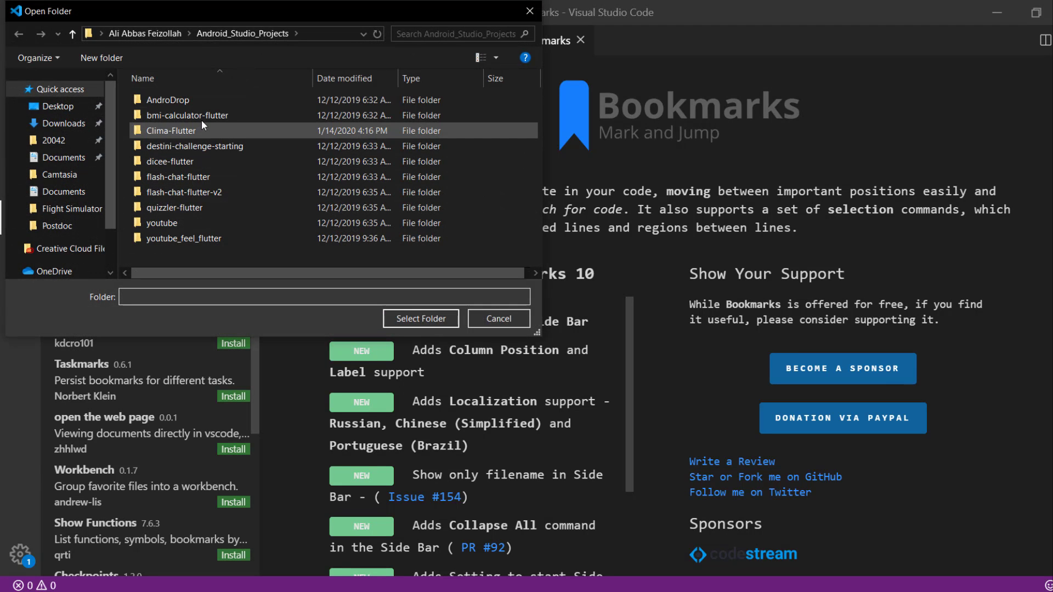
Step: Open the Clima-Flutter folder as the workspace and scroll city_screen.dart down to the FlatButton code
left_click(171, 131)
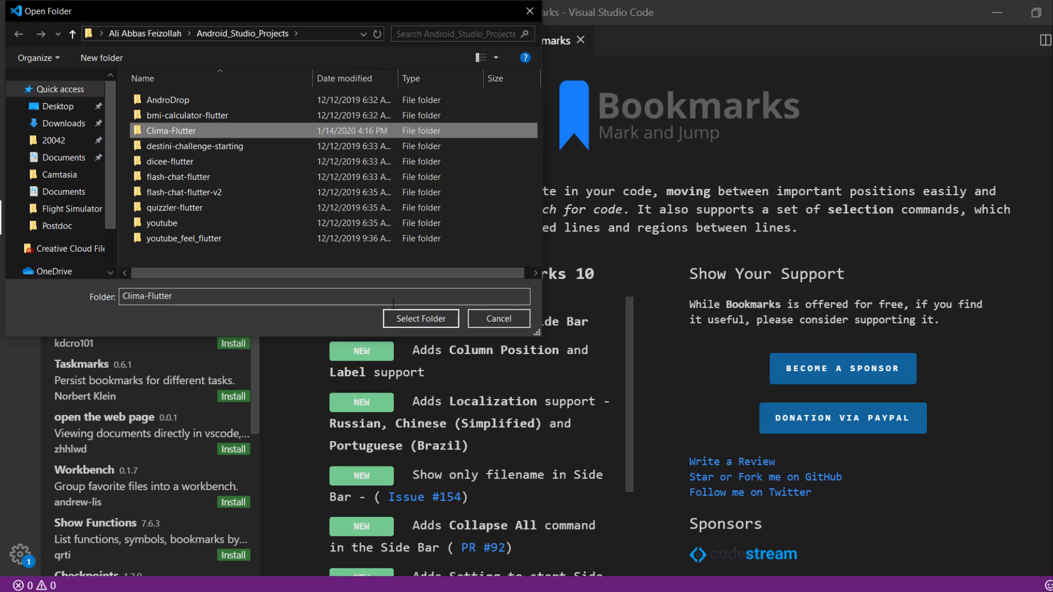
left_click(420, 318)
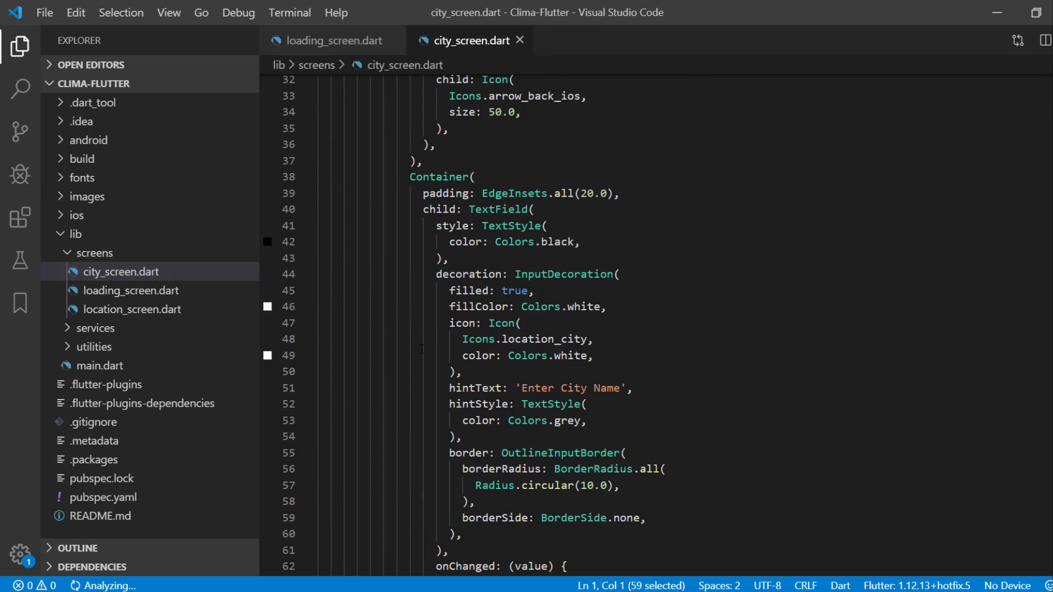
scroll("down", 3)
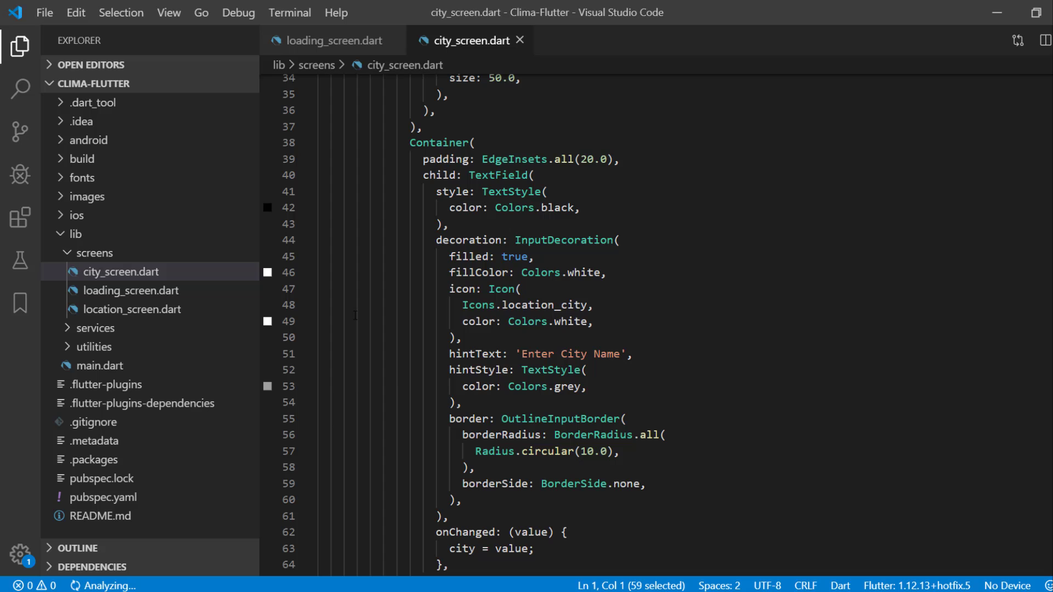
mouse_move(289, 399)
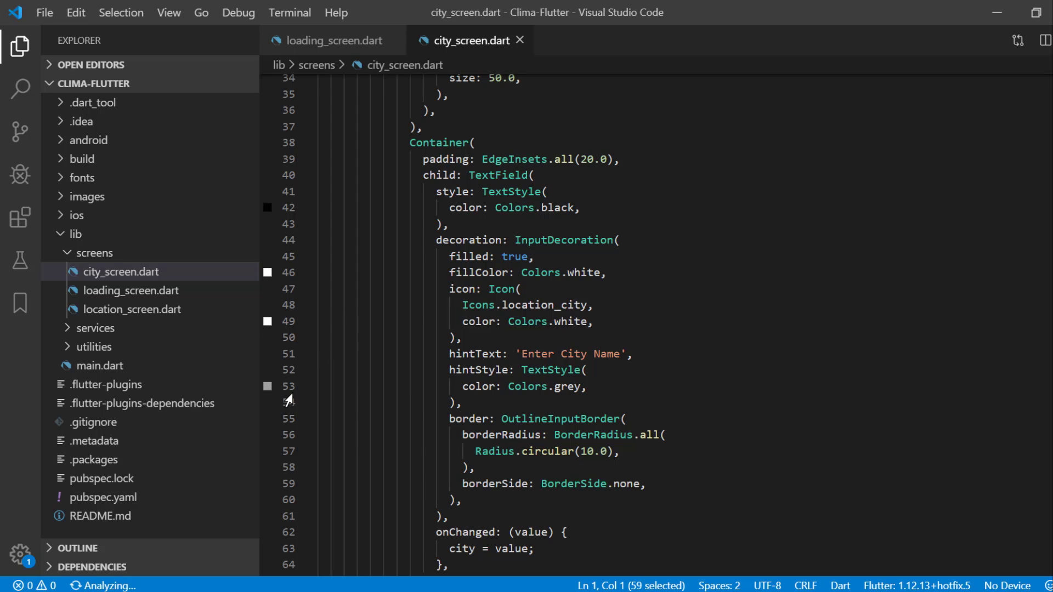
scroll("down", 3)
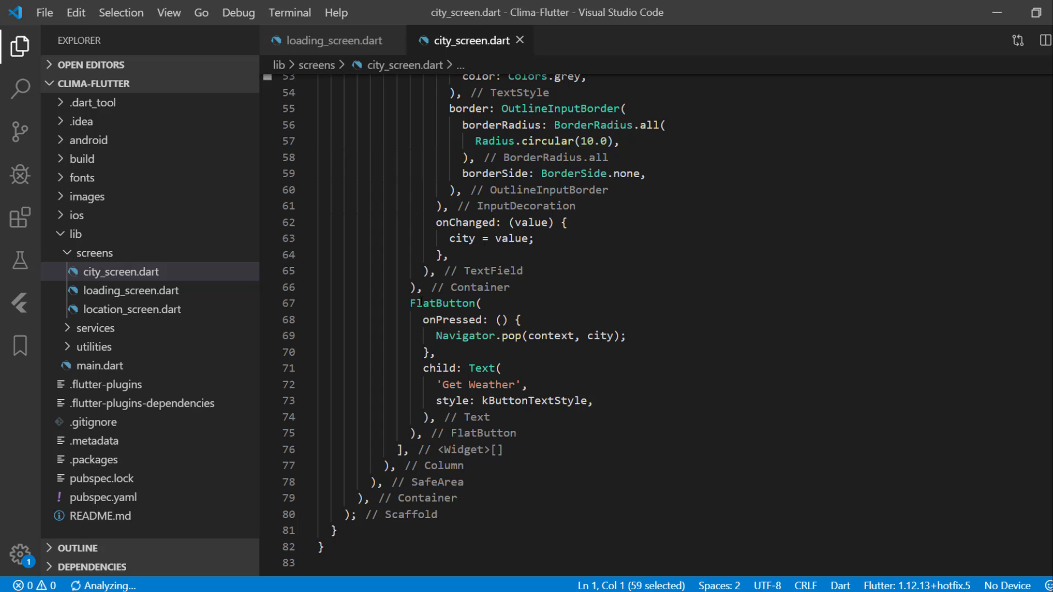
Step: Toggle a bookmark on line 67, the FlatButton line, via the context menu
right_click(443, 303)
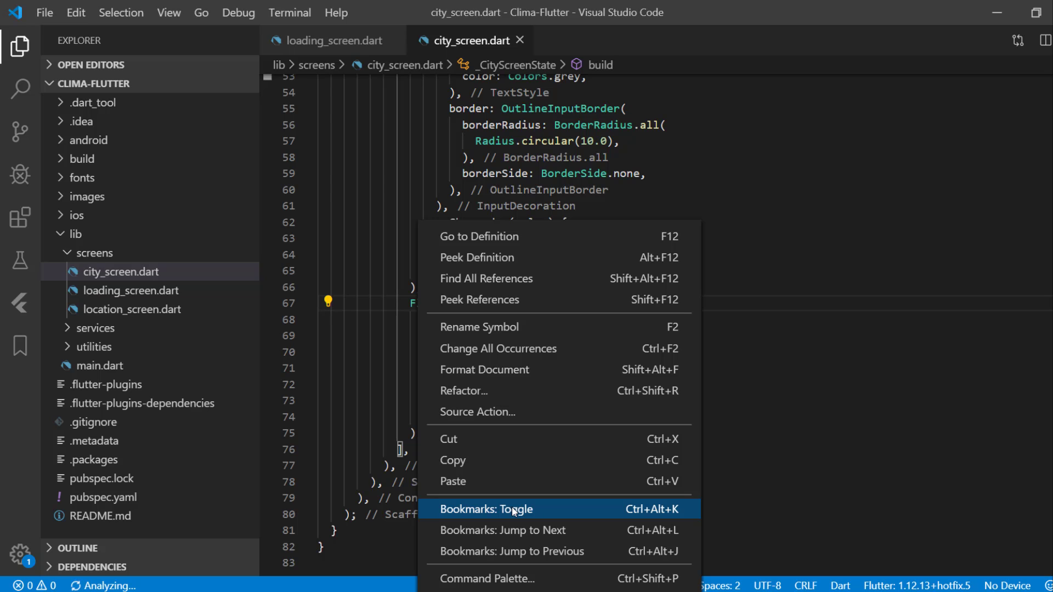
left_click(485, 509)
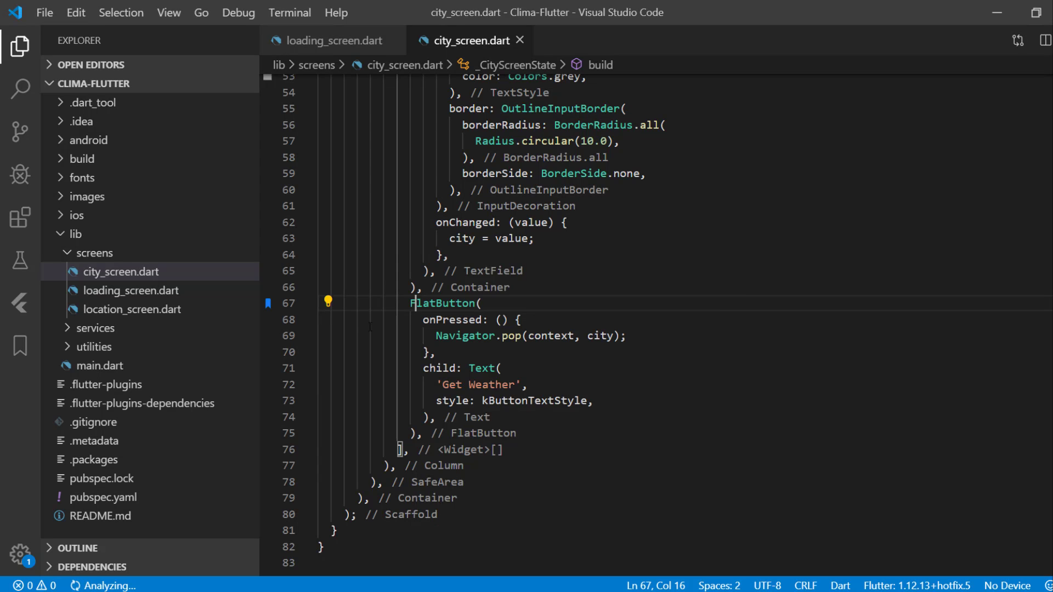
mouse_move(431, 302)
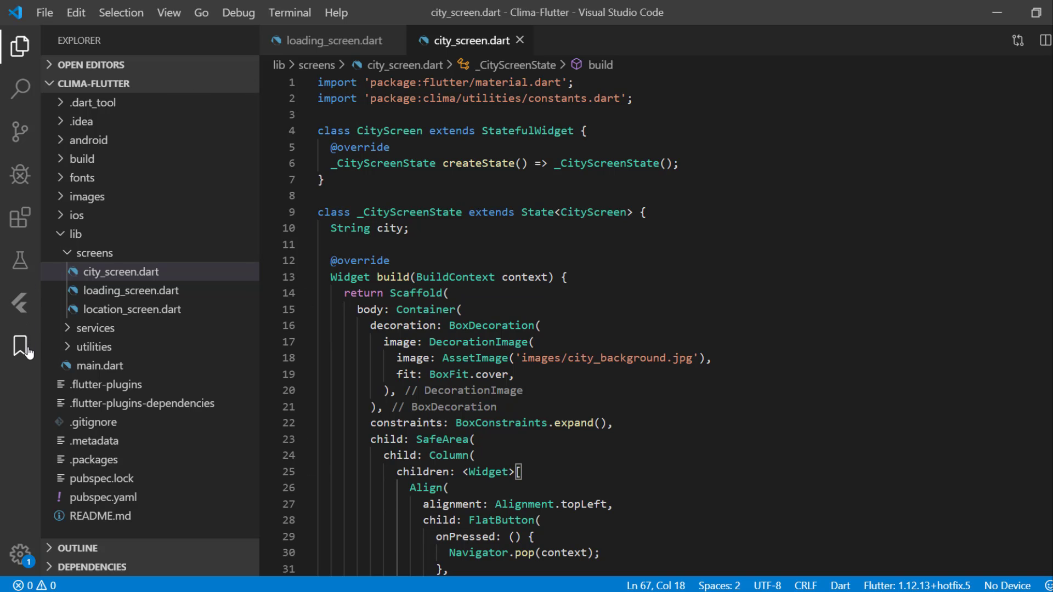
Step: Jump to the FlatButton entry at line 67 from the Bookmarks side bar, then show installed extensions
left_click(20, 345)
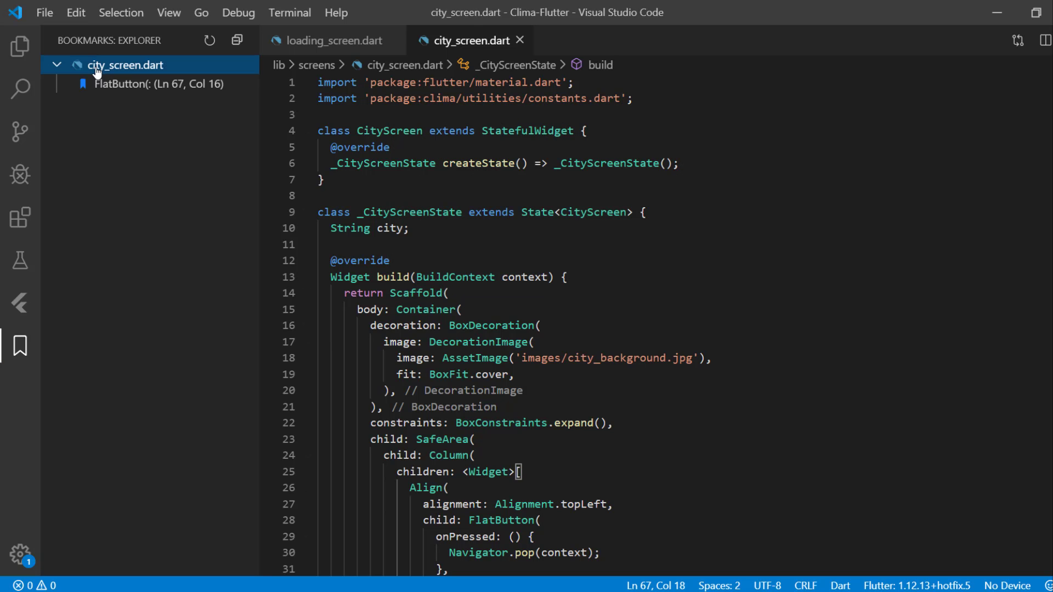
left_click(159, 83)
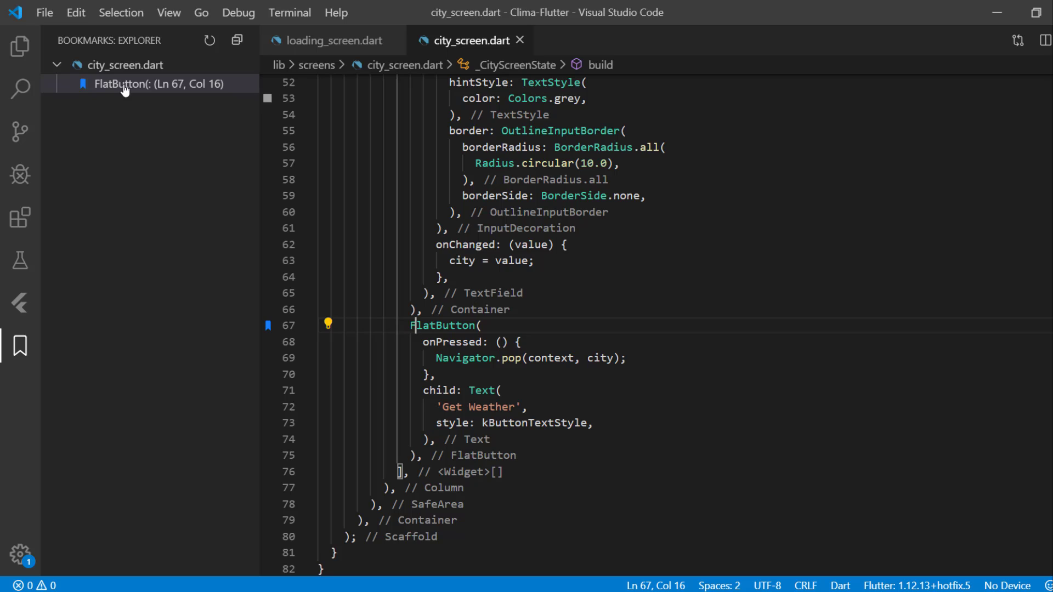
mouse_move(19, 344)
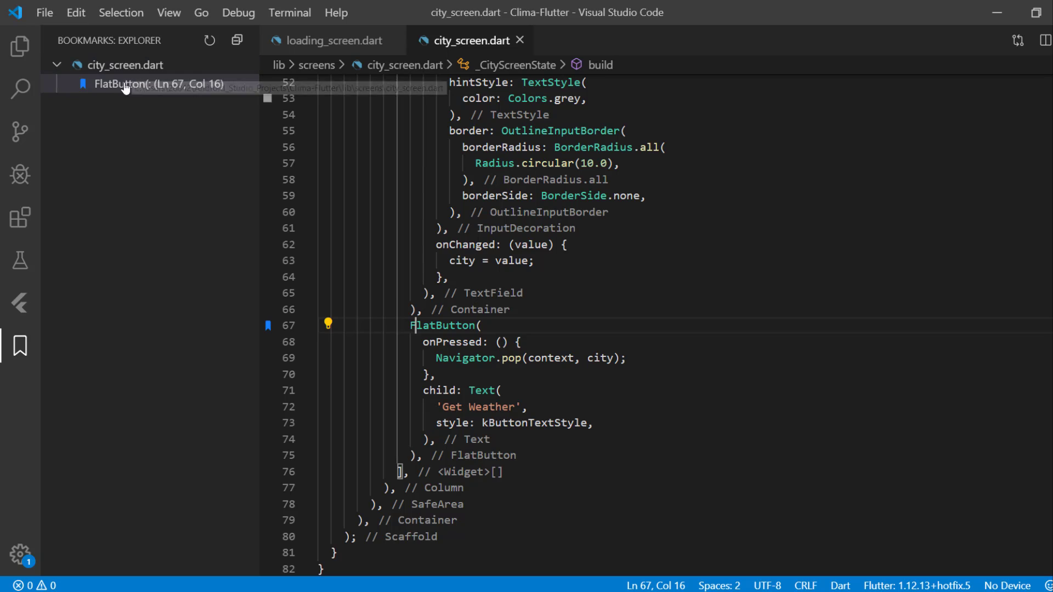
mouse_move(134, 83)
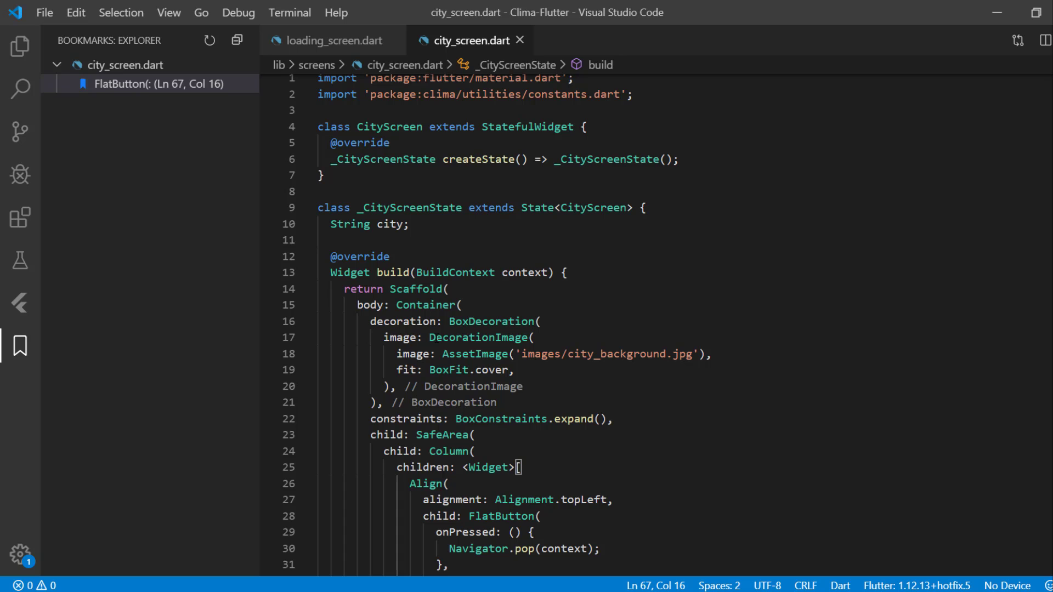
scroll("down", 3)
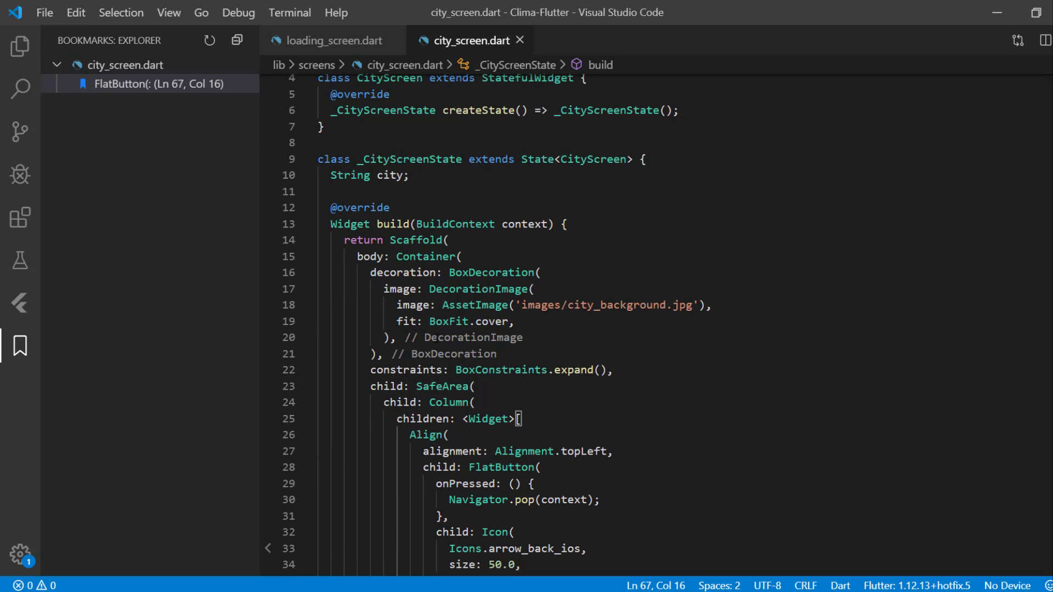
left_click(20, 217)
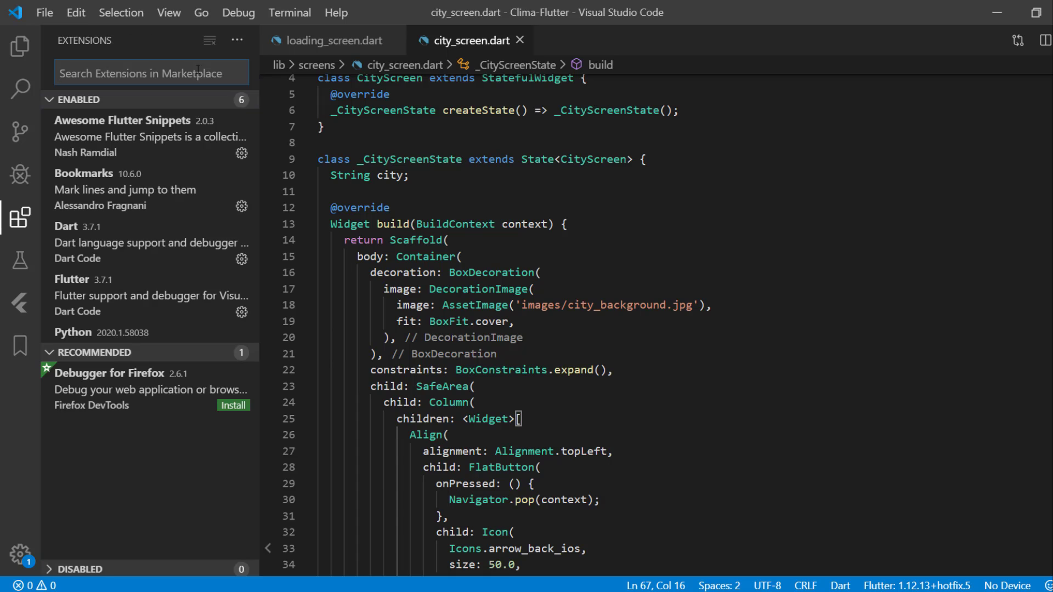
Step: Search 'bracket pair', install Bracket Pair Colorizer 2, and return to the Explorer file tree
type("b")
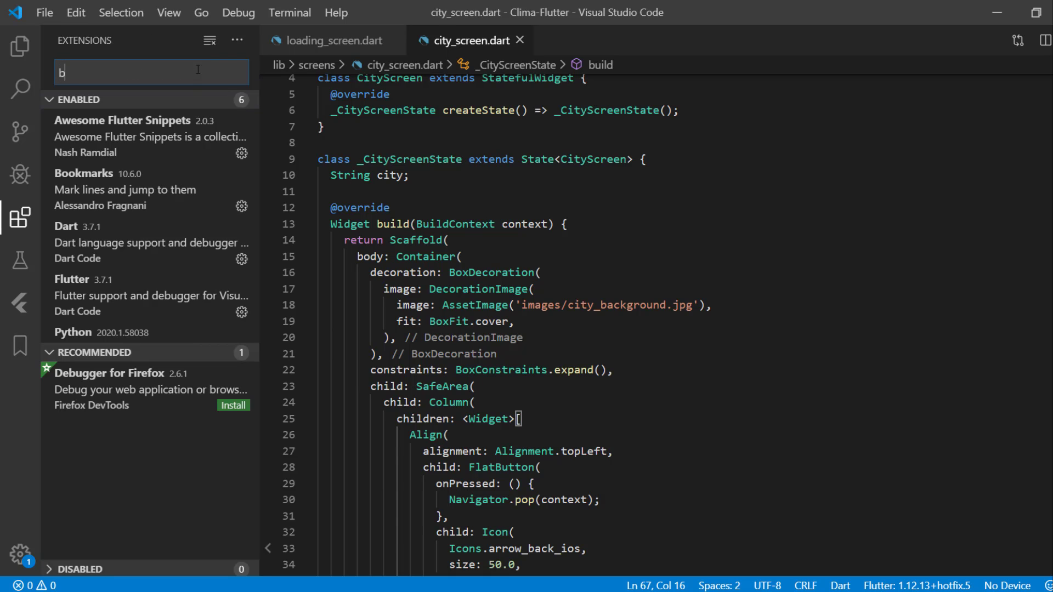
type("racket pair")
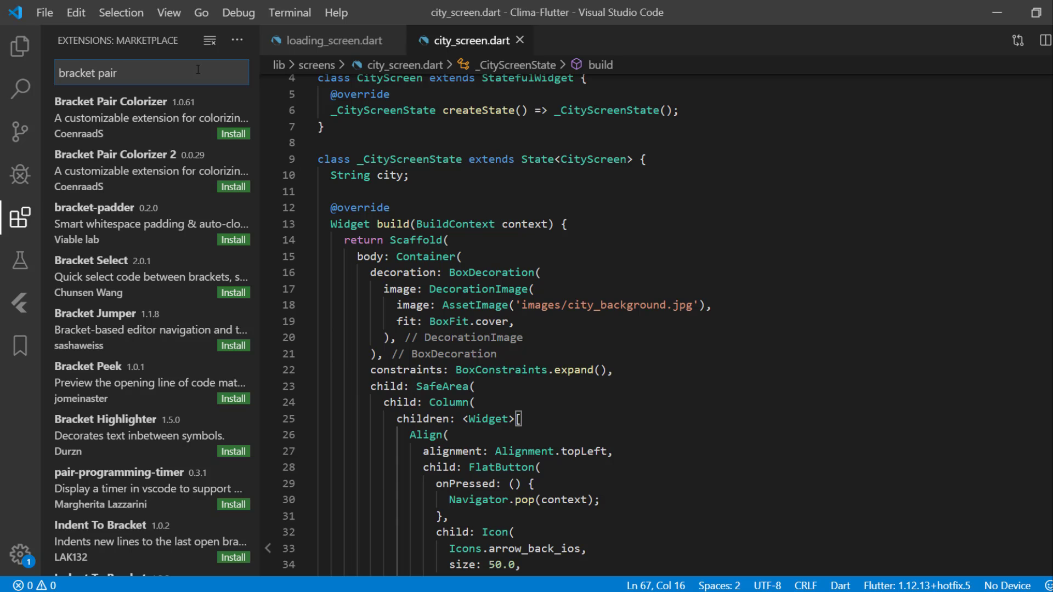
left_click(115, 161)
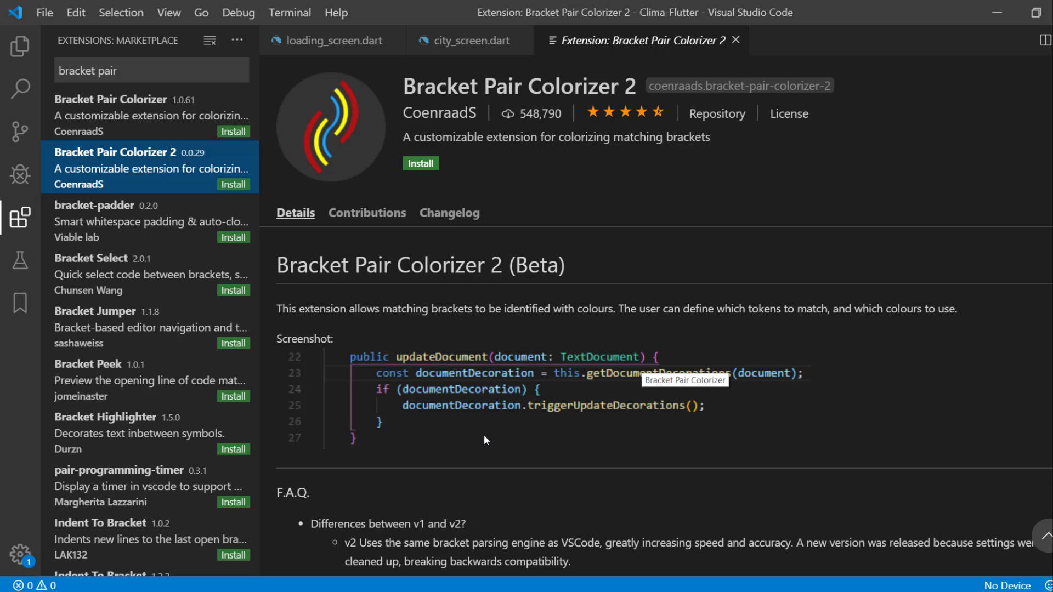
mouse_move(499, 368)
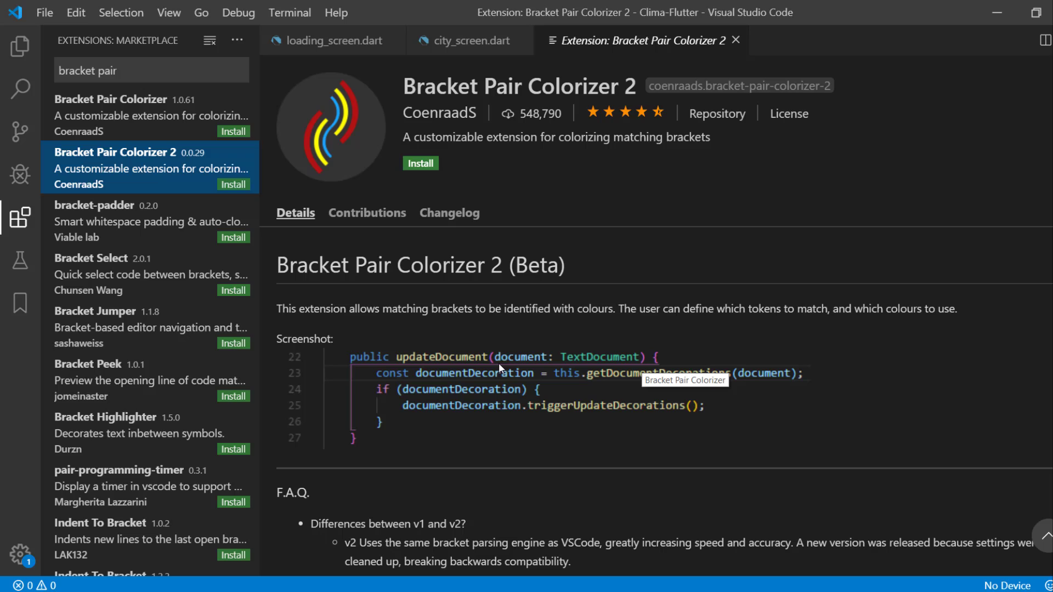
left_click(420, 164)
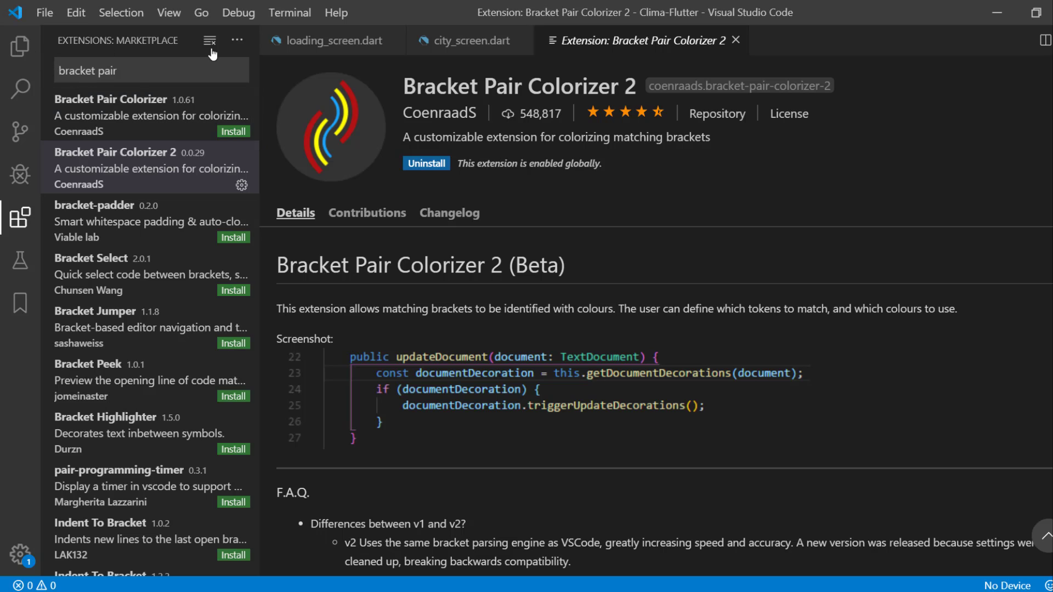
left_click(471, 41)
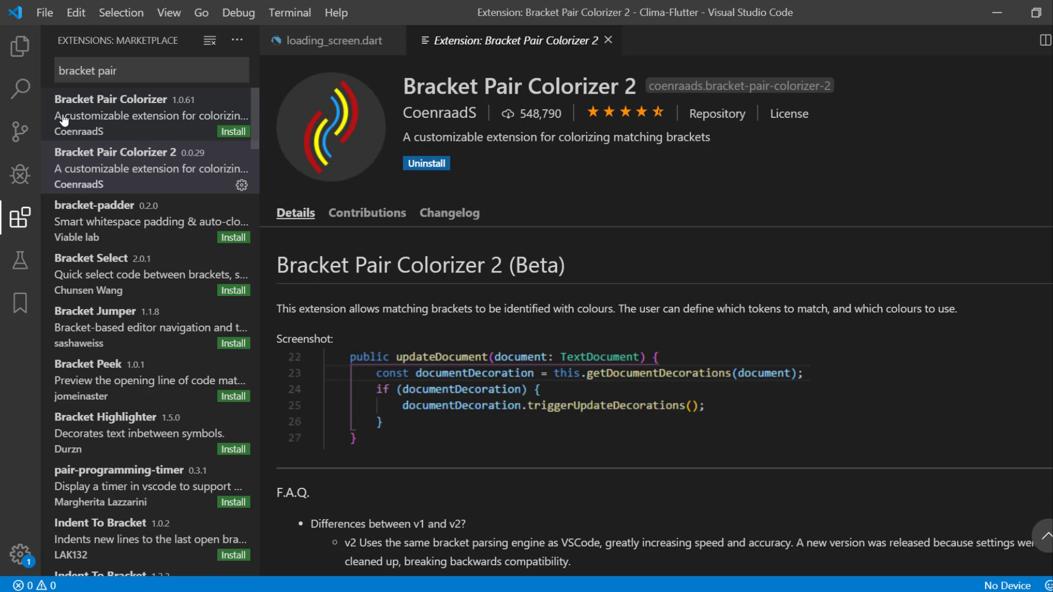
left_click(20, 46)
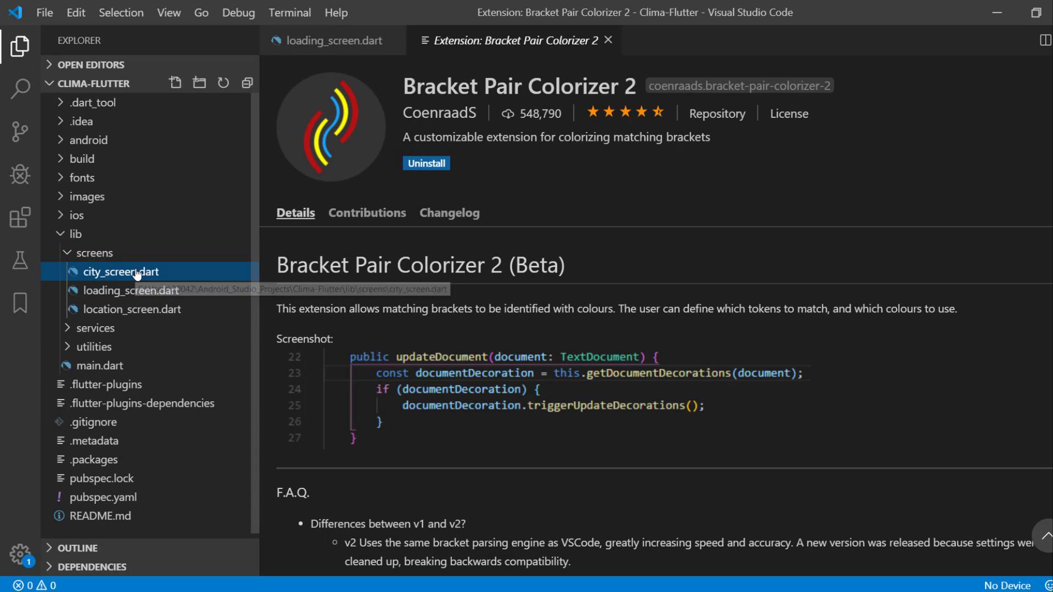
Step: Reopen city_screen.dart and highlight the _CityScreenState class braces and the Text widget's colorized bracket pair
double_click(121, 271)
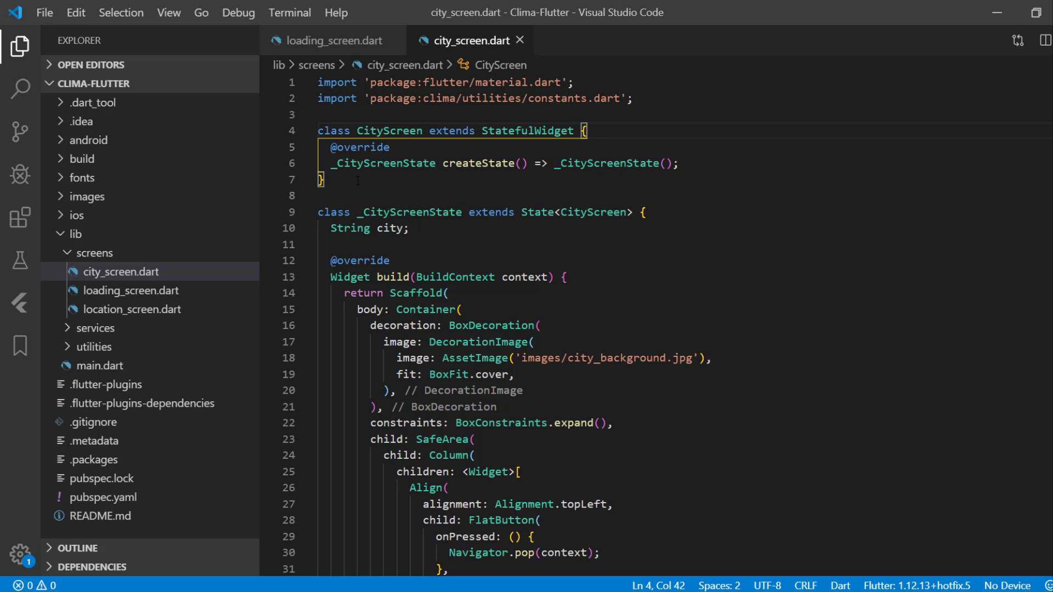
left_click(326, 180)
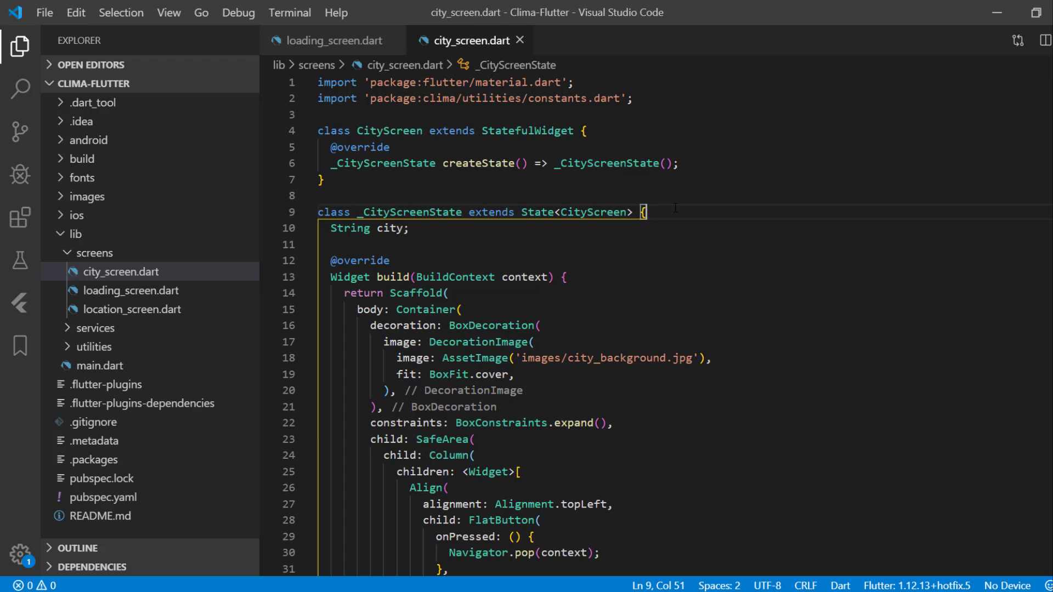
scroll("down", 3)
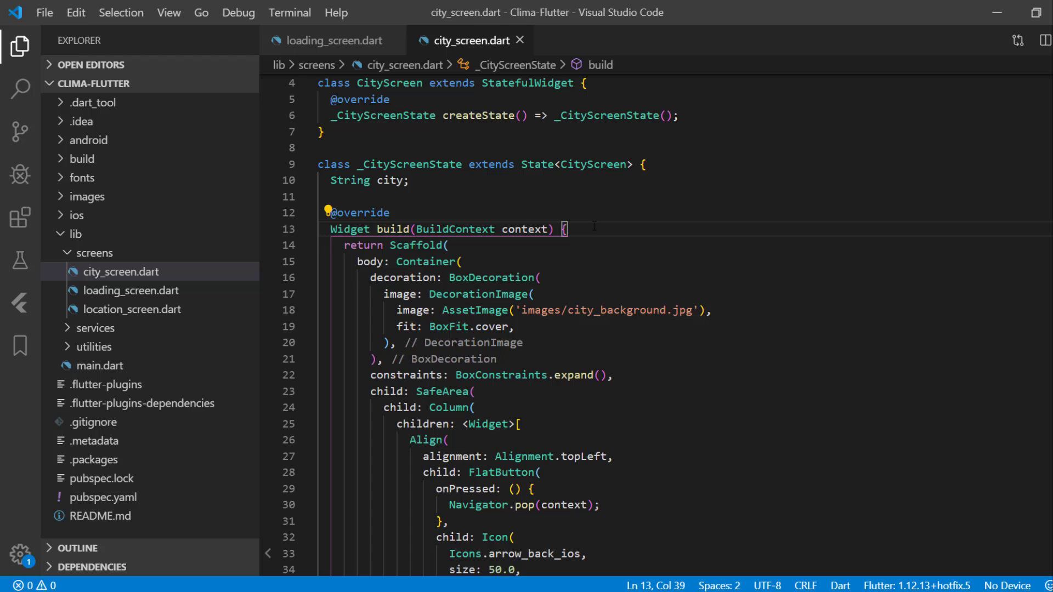
scroll("down", 3)
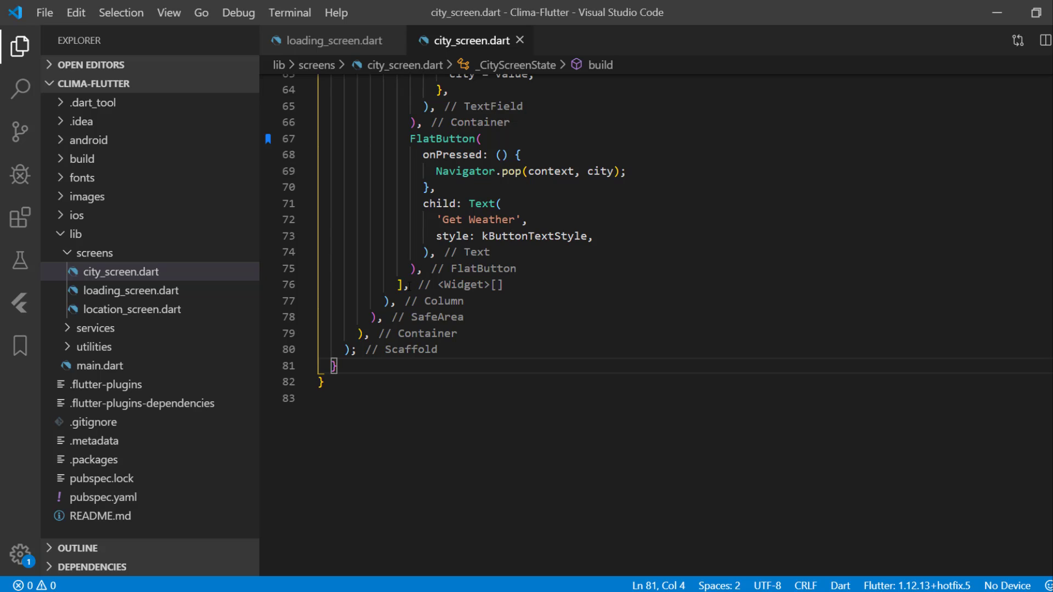
left_click(426, 252)
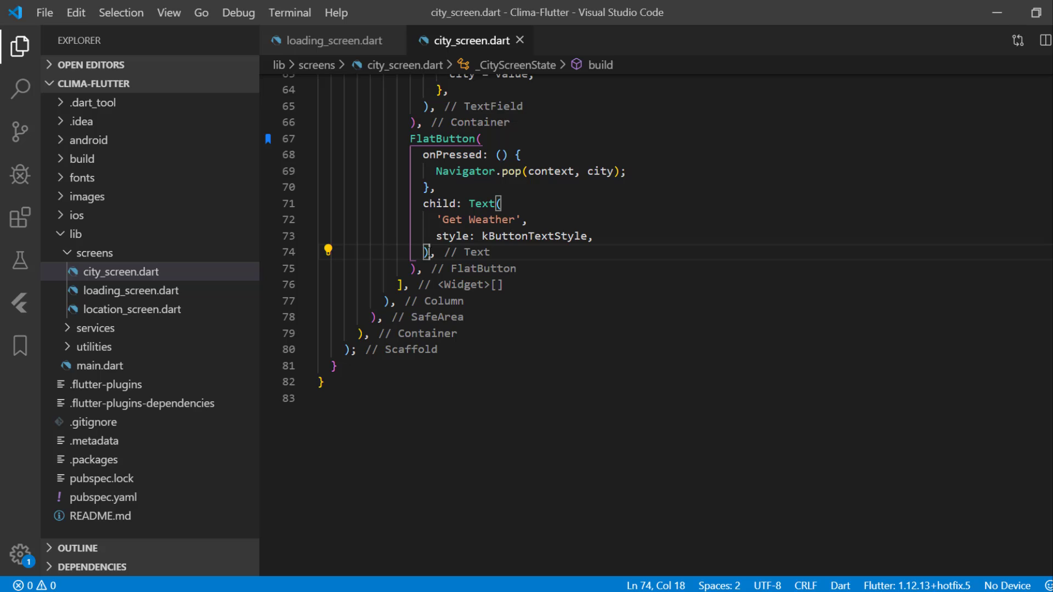